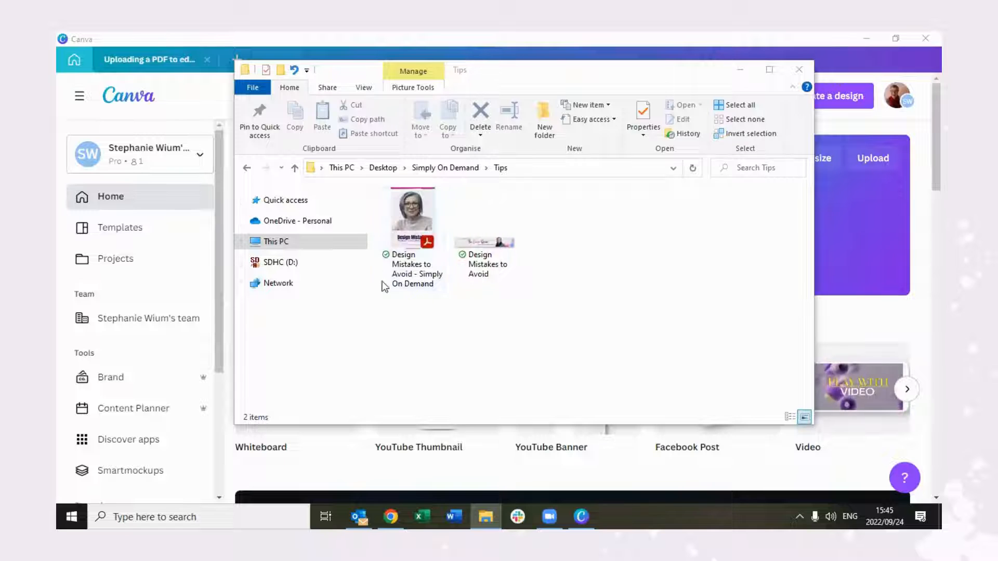
Drag the Design Mistakes to Avoid ebook PDF from the Tips folder onto Canva's home page.
click(412, 216)
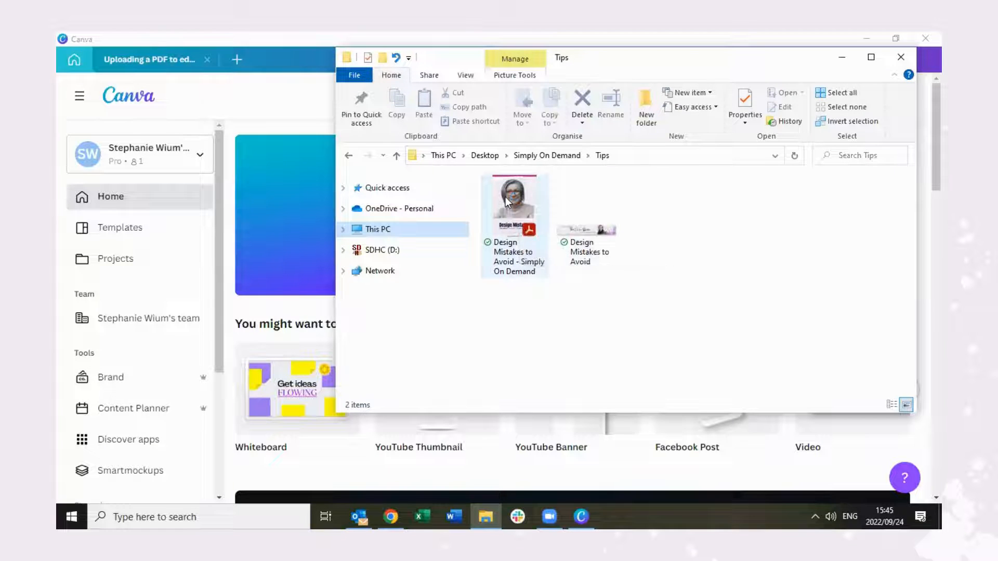
click(513, 204)
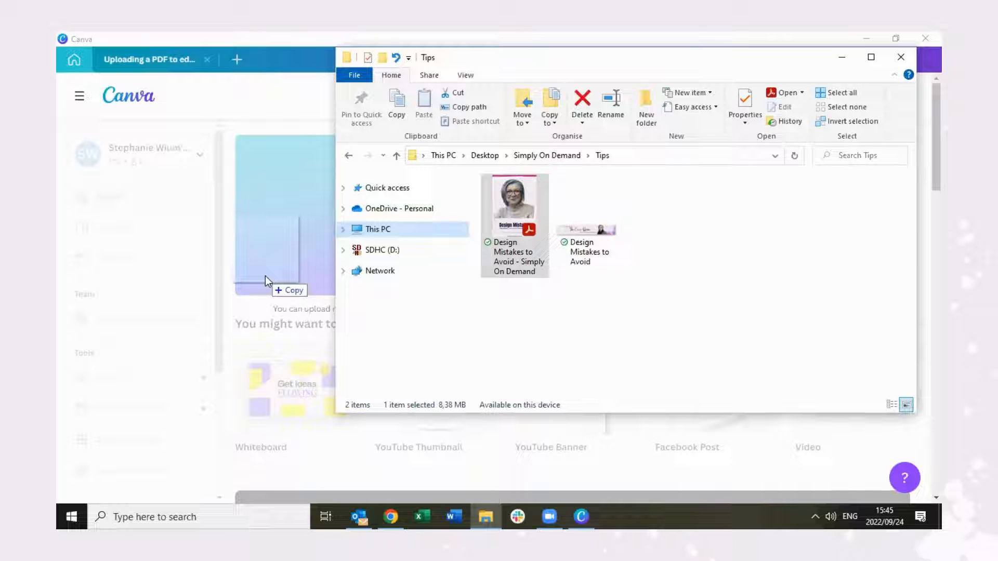
mouse_move(318, 278)
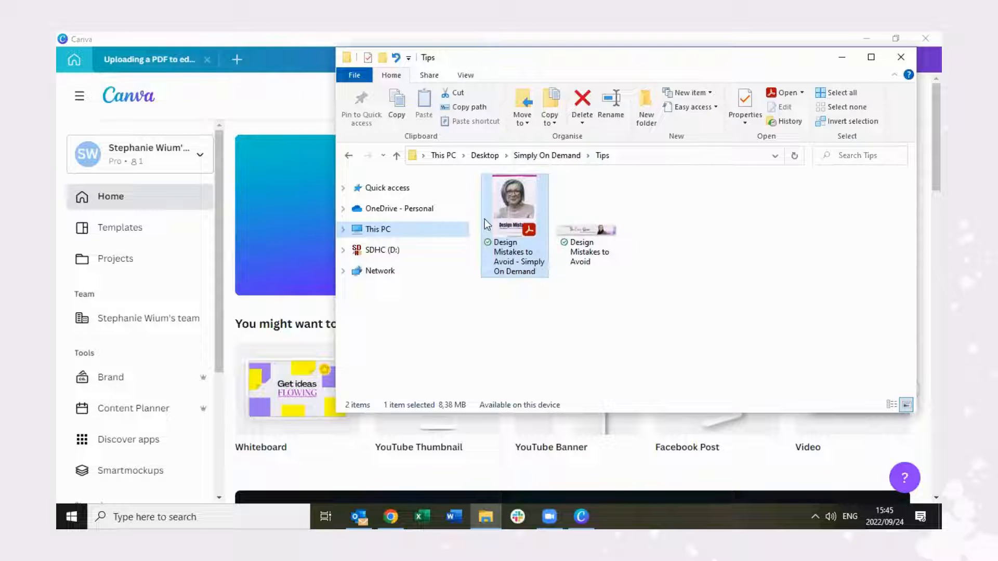
mouse_move(68, 267)
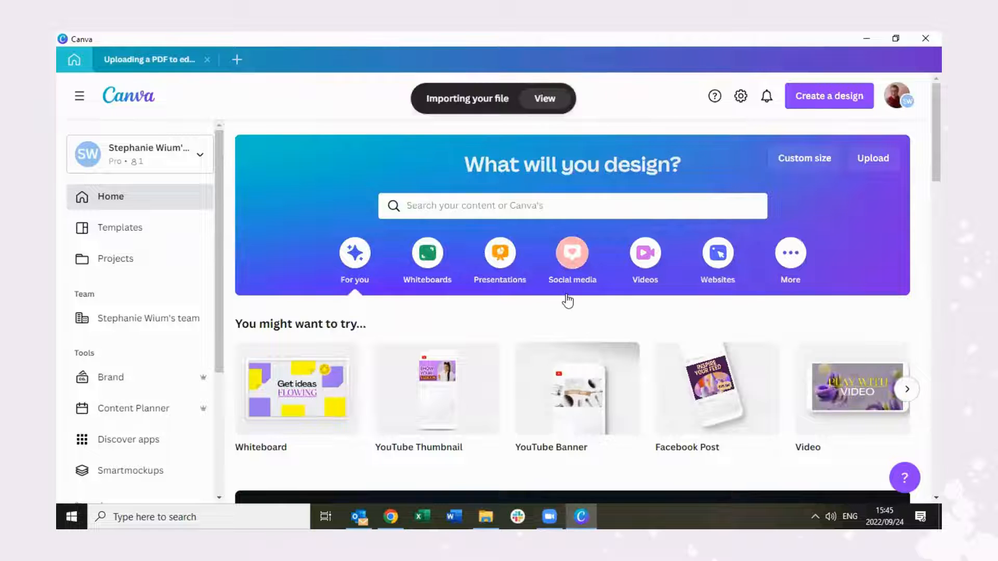
Scroll down to Recent designs to find the importing Design Mistakes to Avoid design.
scroll(down, 3)
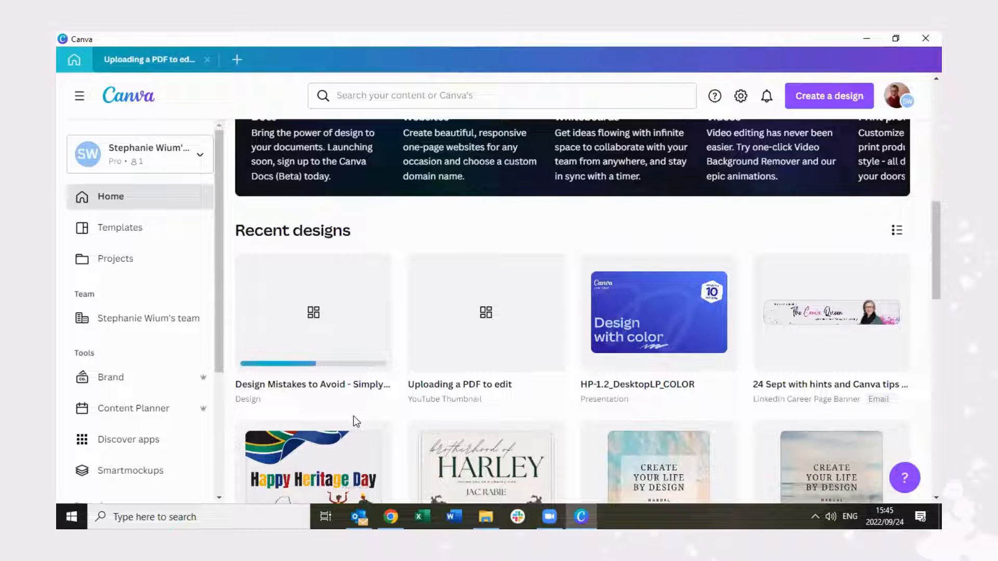
mouse_move(360, 414)
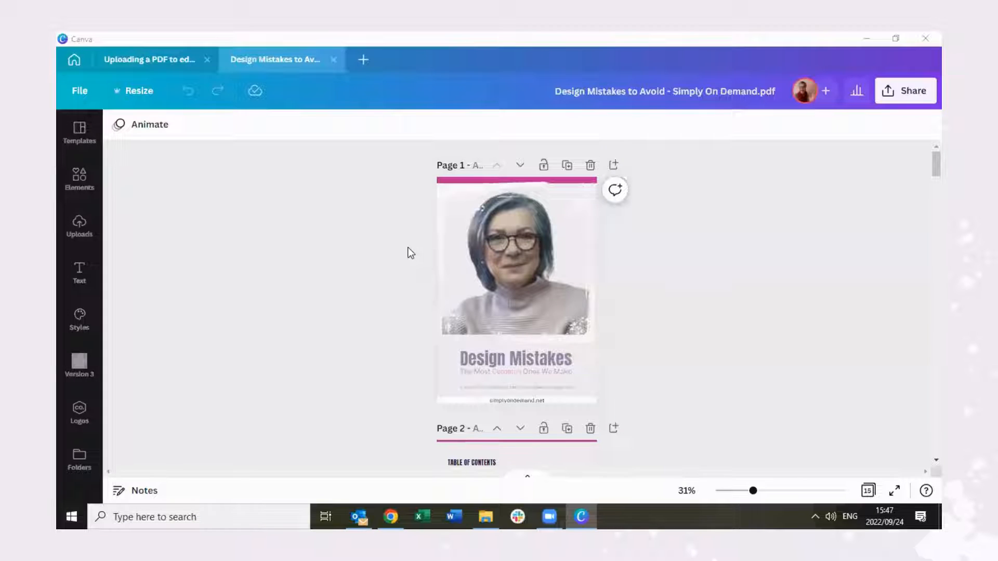
Scroll through the imported ebook's later pages in the Canva editor.
scroll(down, 3)
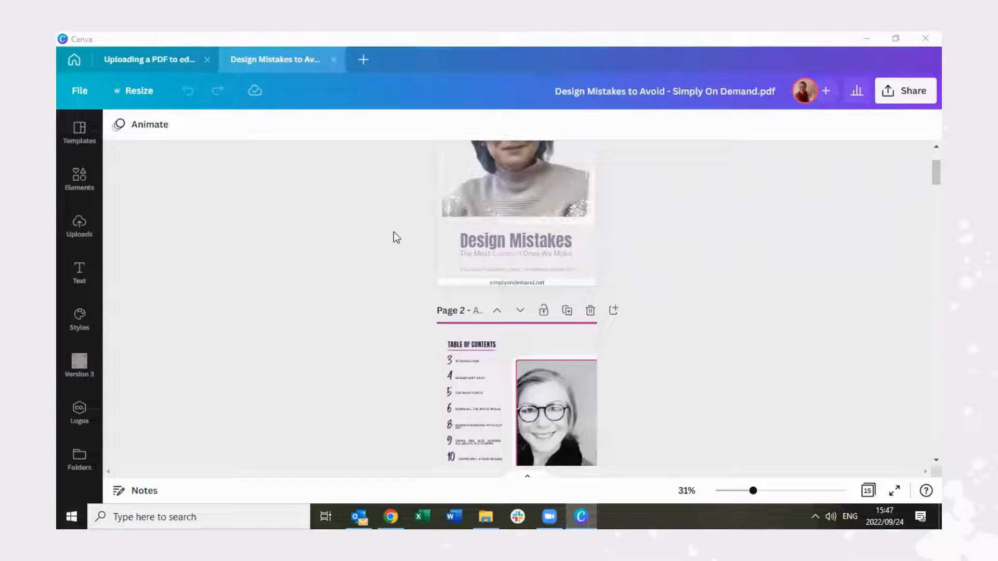
scroll(down, 3)
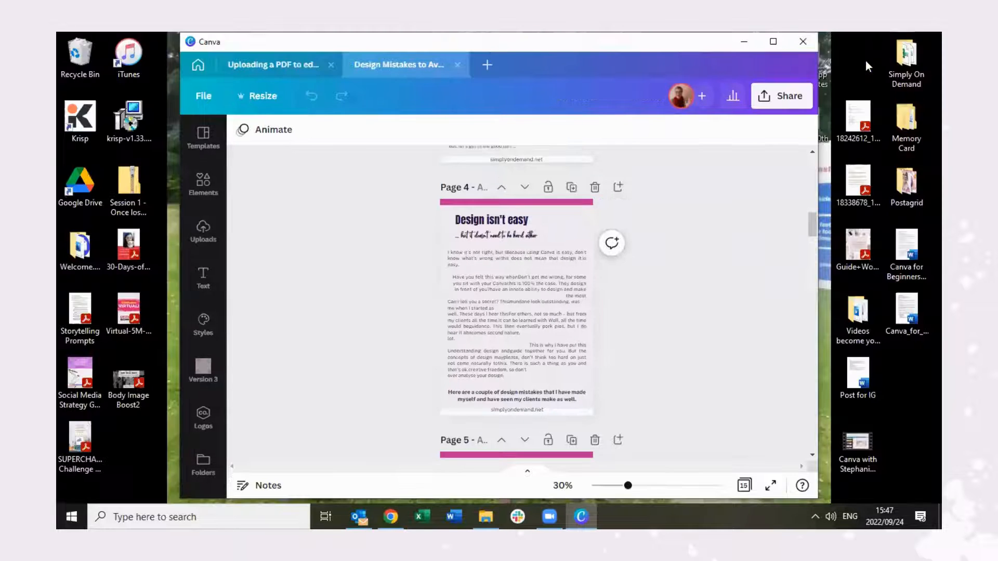
Compare Canva's import side by side with the original PDF in Acrobat, then maximize Canva.
click(613, 516)
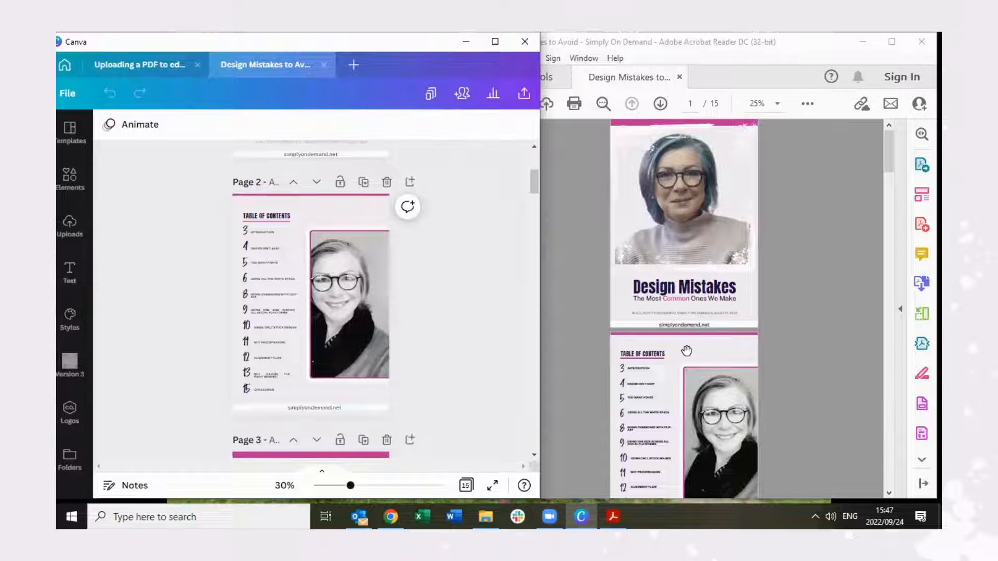
scroll(down, 3)
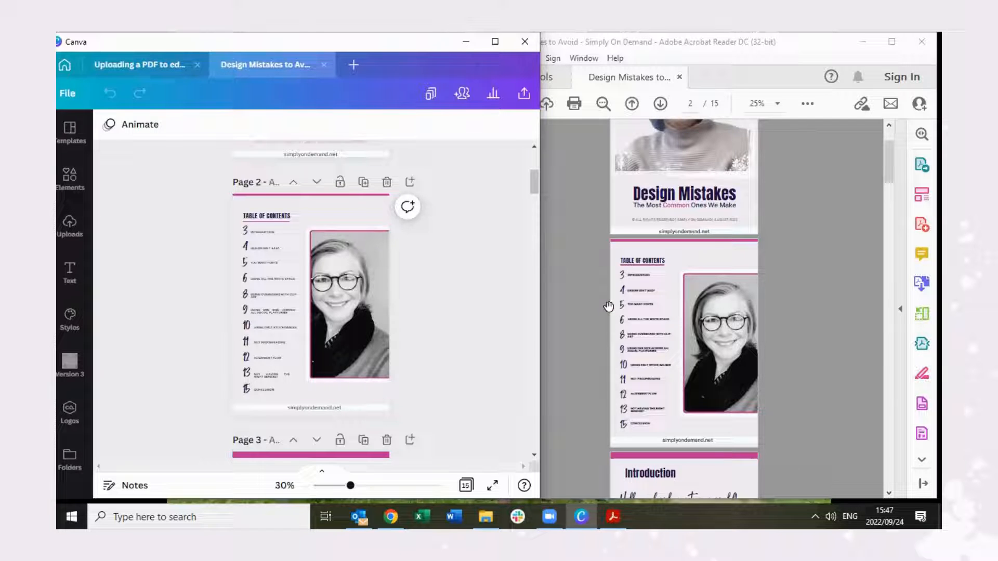
mouse_move(751, 344)
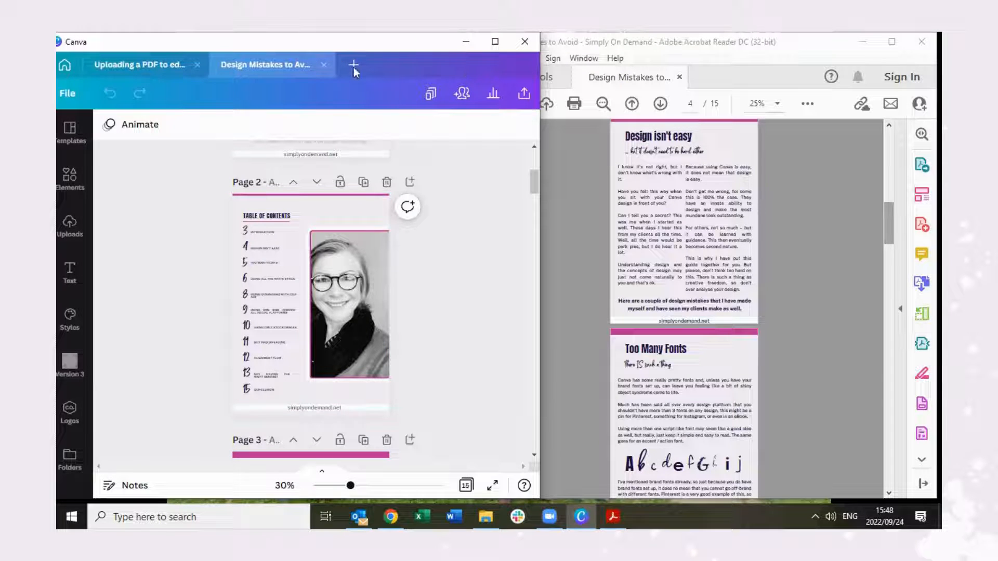
click(494, 41)
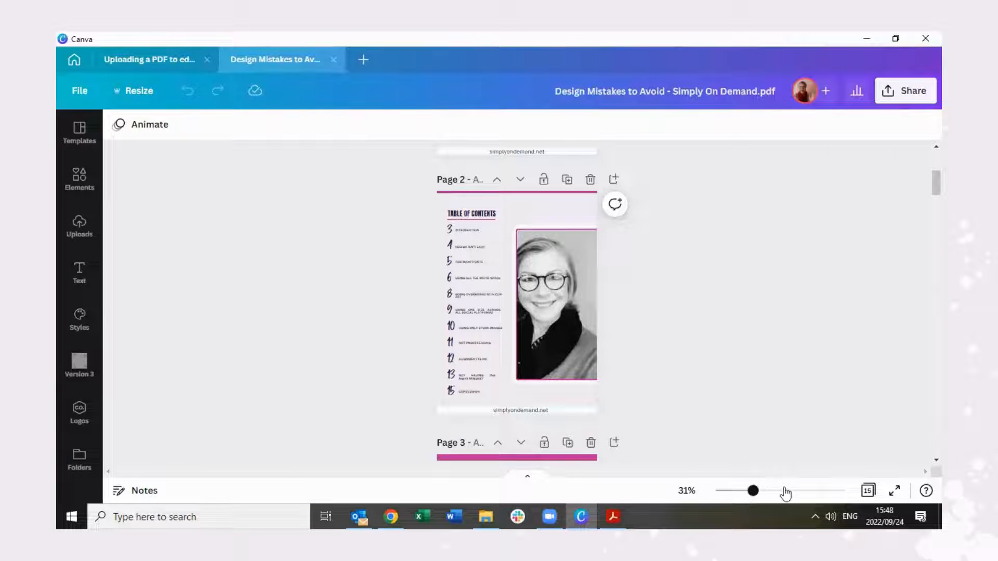
drag(754, 491, 783, 491)
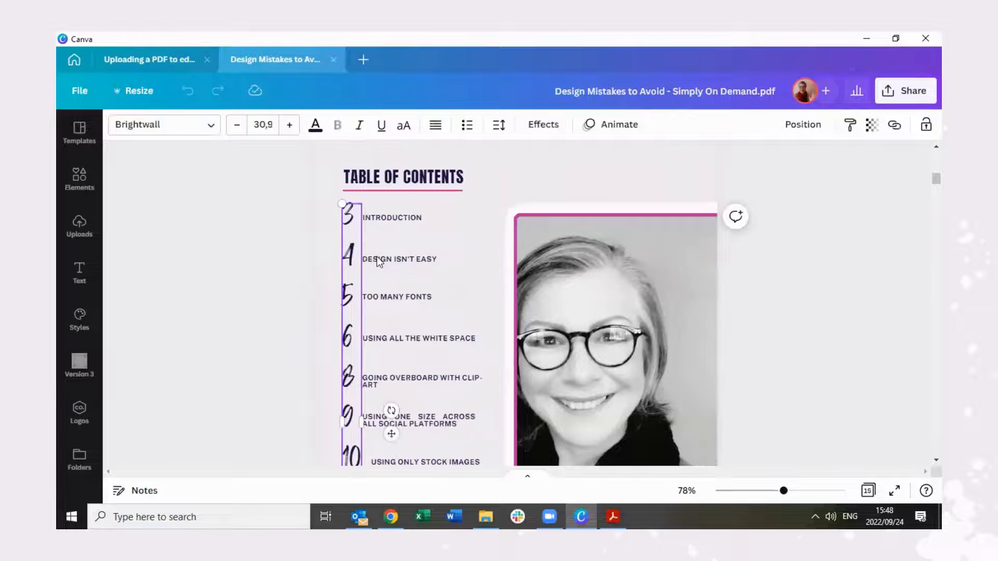
scroll(up, 3)
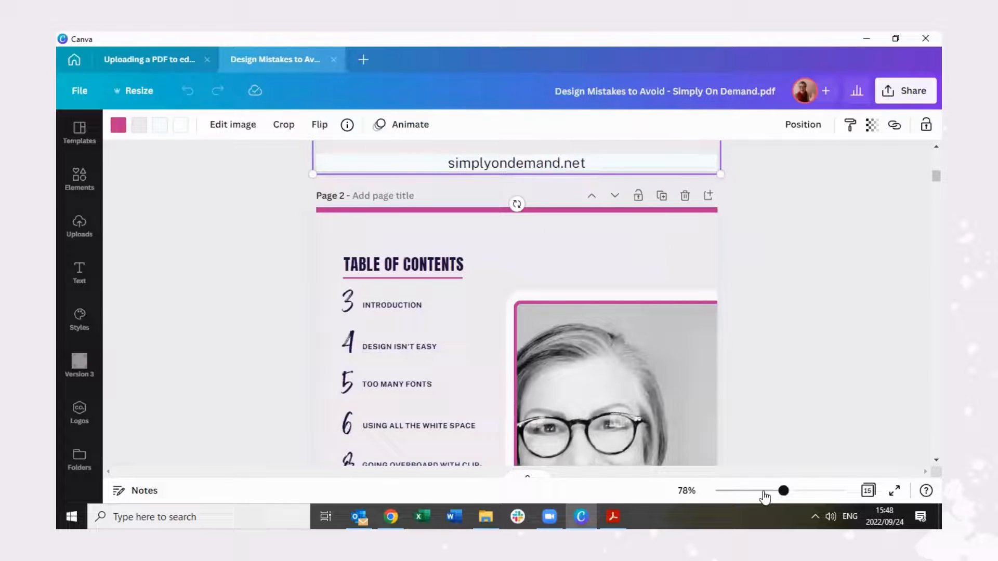
drag(766, 490, 753, 491)
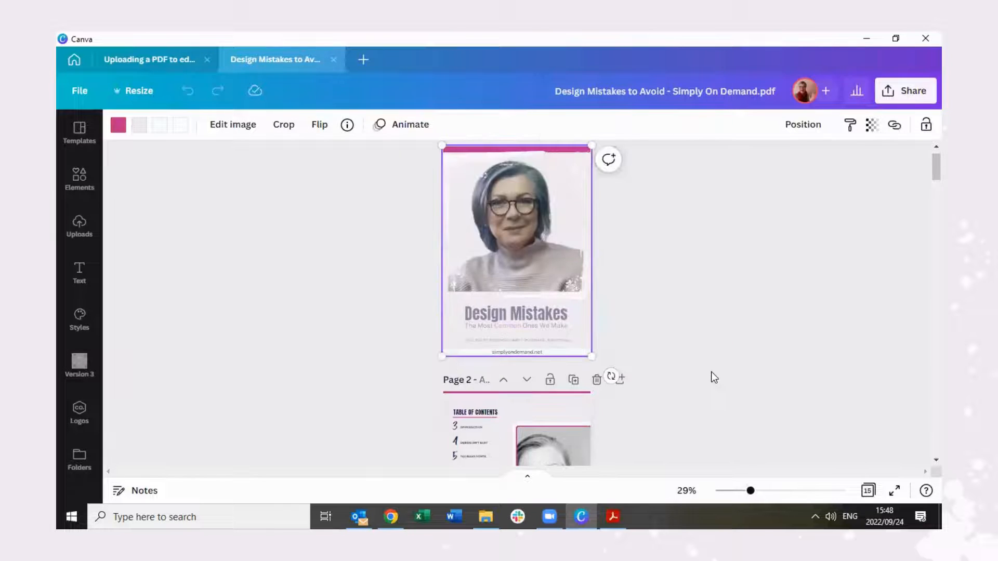
click(515, 339)
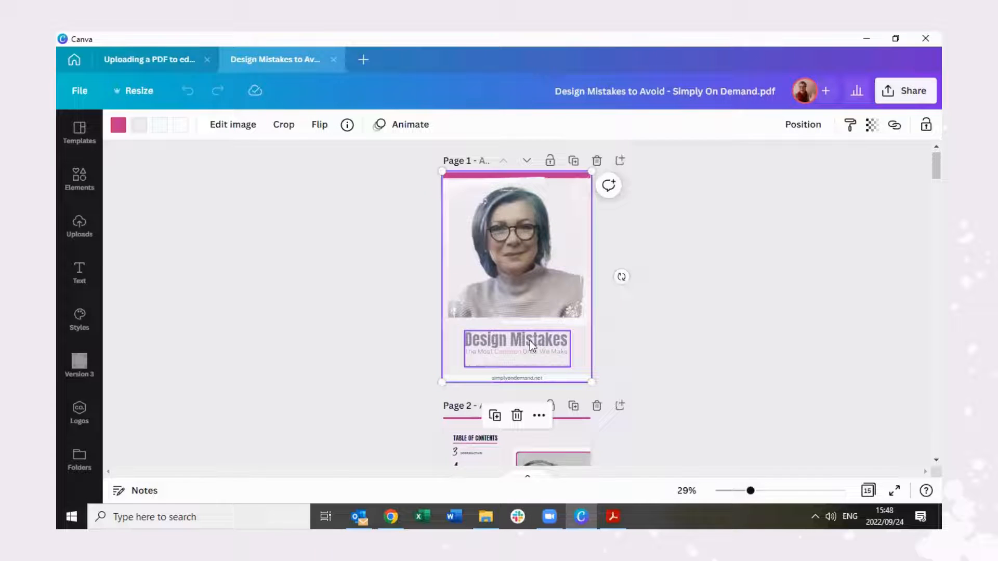
click(515, 347)
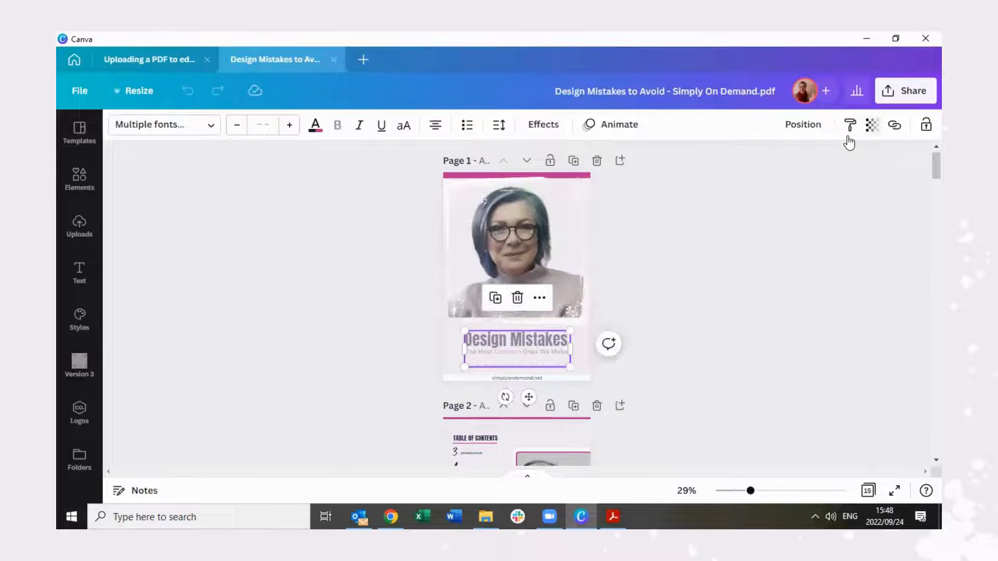
click(870, 125)
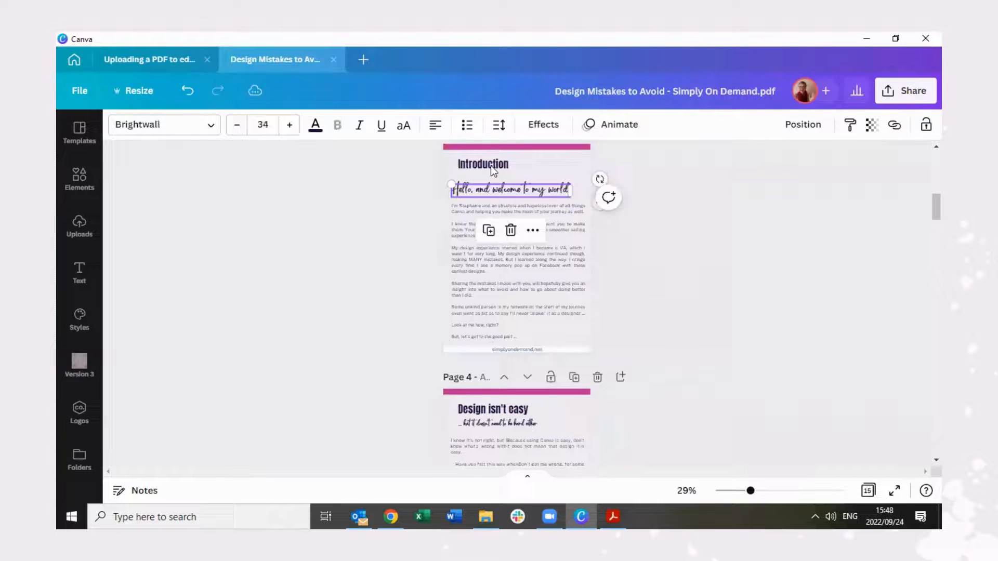
scroll(down, 3)
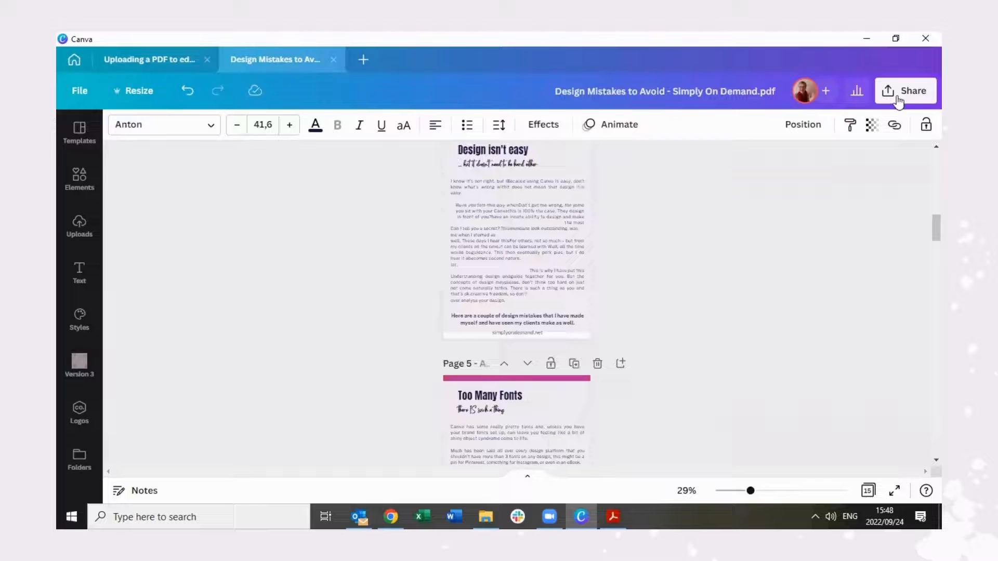
In Share > Download, choose PDF Print as the file type for all 15 pages.
click(904, 91)
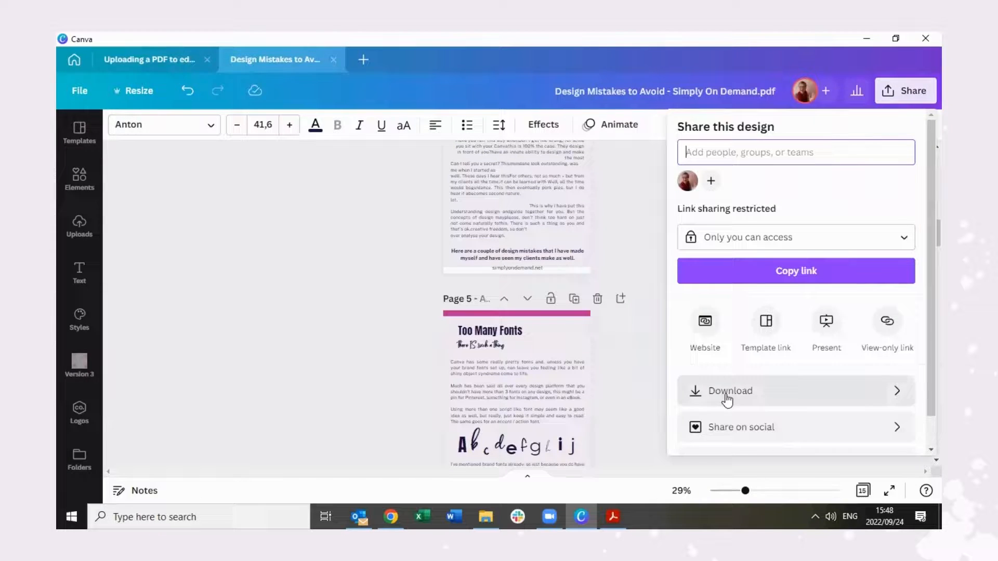
click(729, 391)
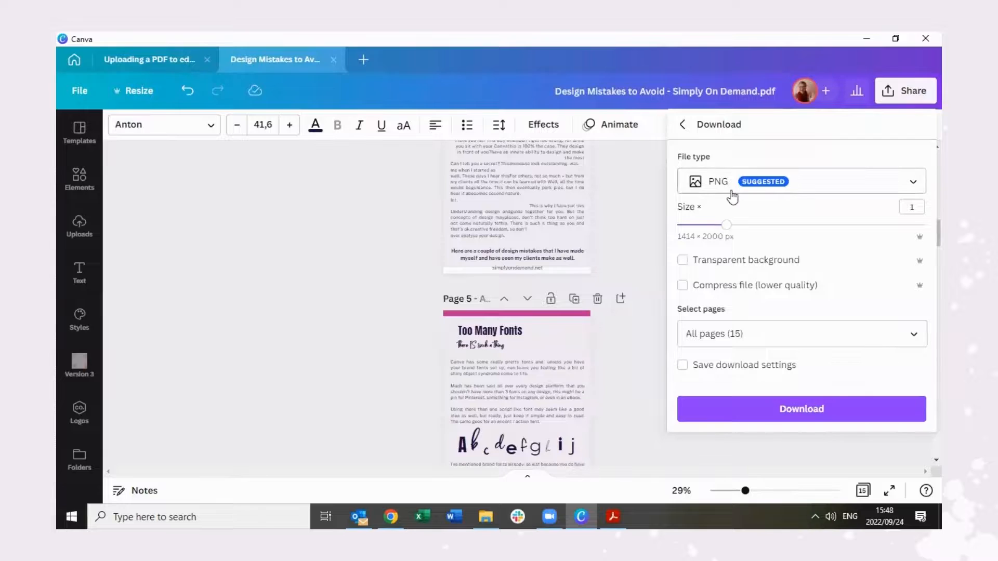
click(800, 181)
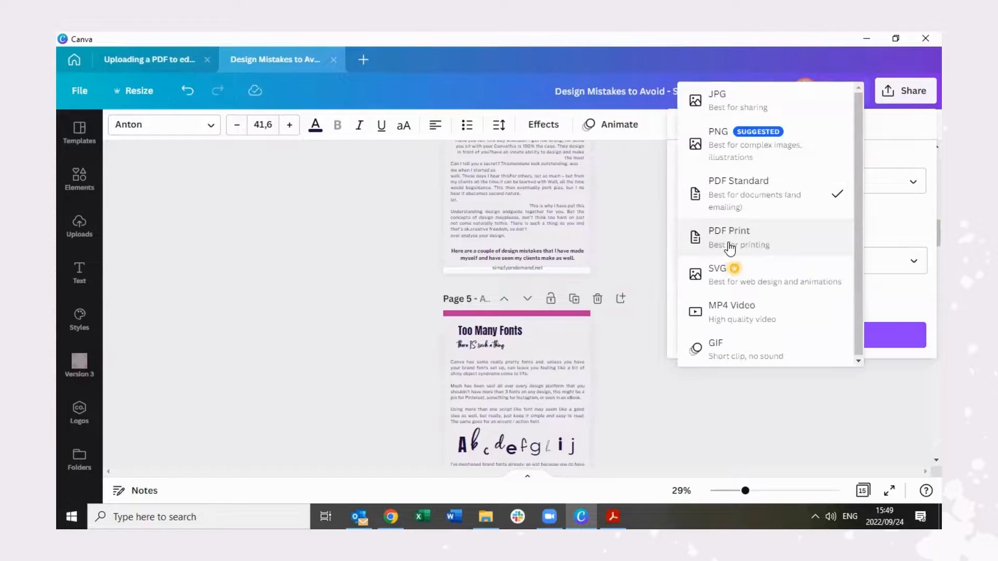
click(729, 237)
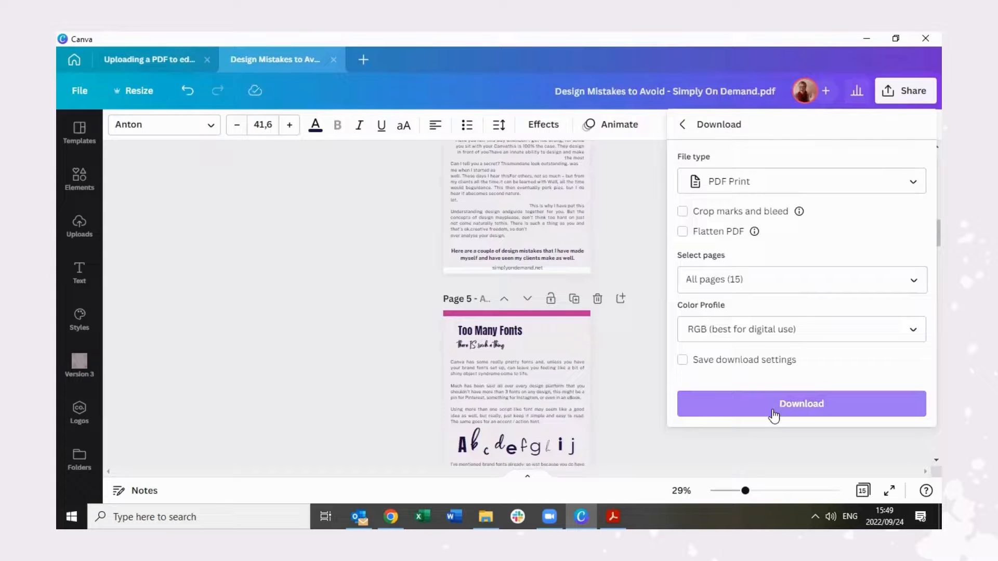